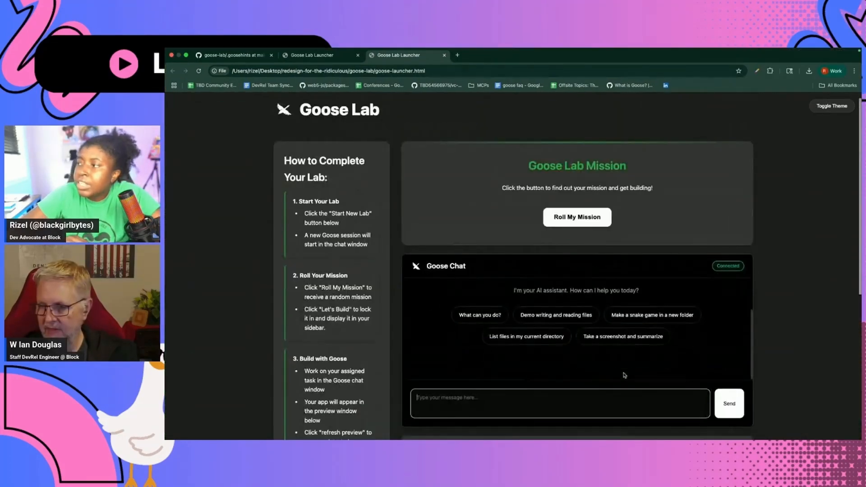
Scroll the Goose Lab page, then switch to the Goose Desktop app over the editor
scroll(down, 3)
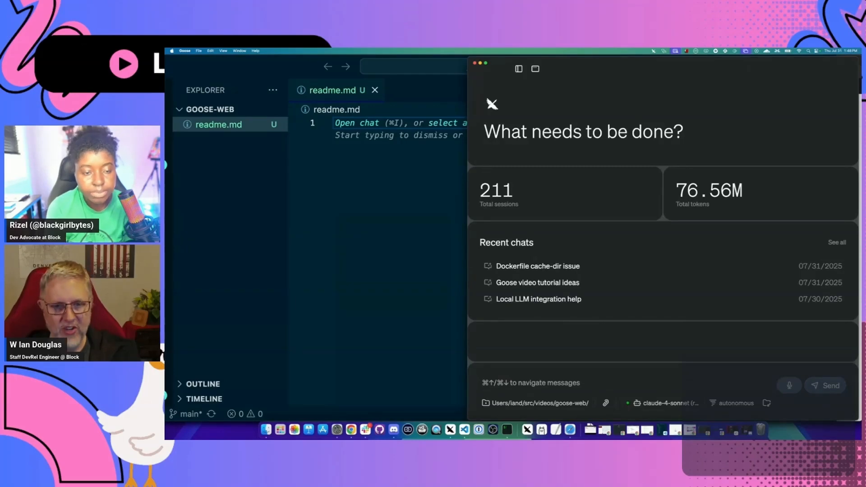
Ask Goose for a generic Linux Dockerfile that installs Goose CLI
text(make me a)
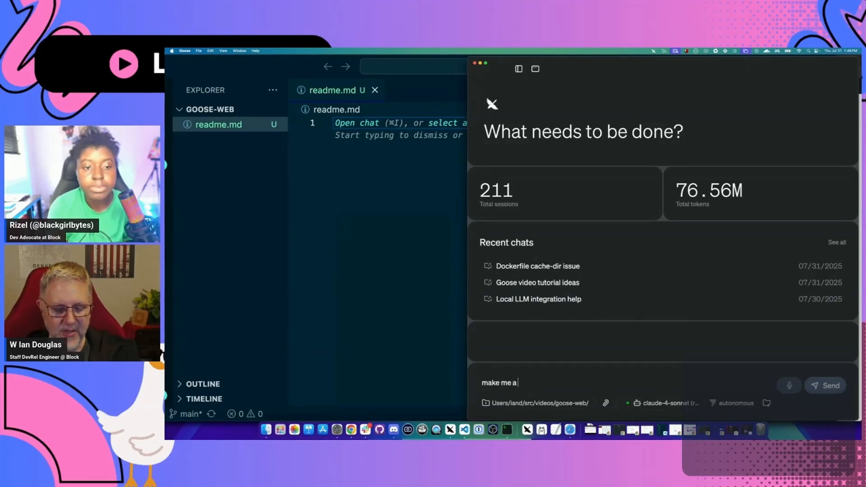
text(generic docker)
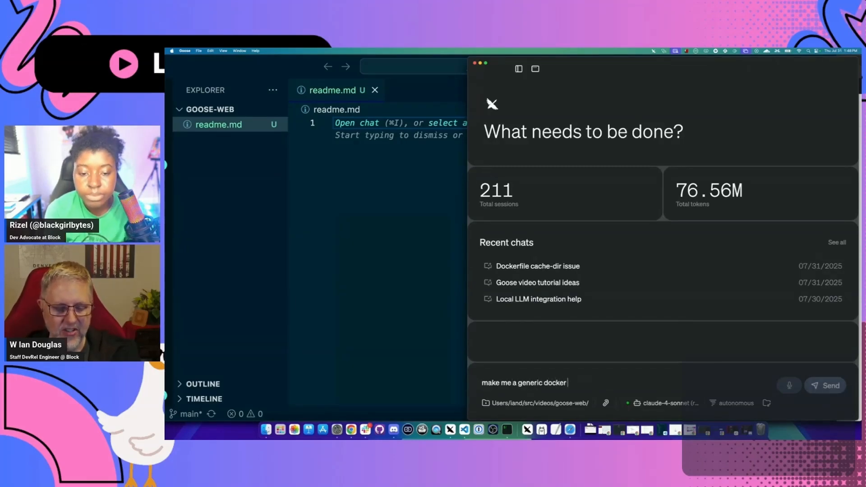
text(file)
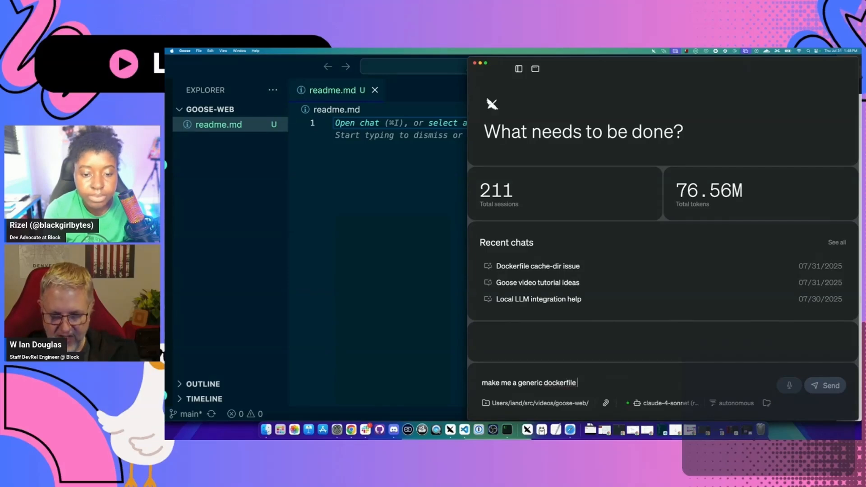
text(for a linux system that installed goose CLI)
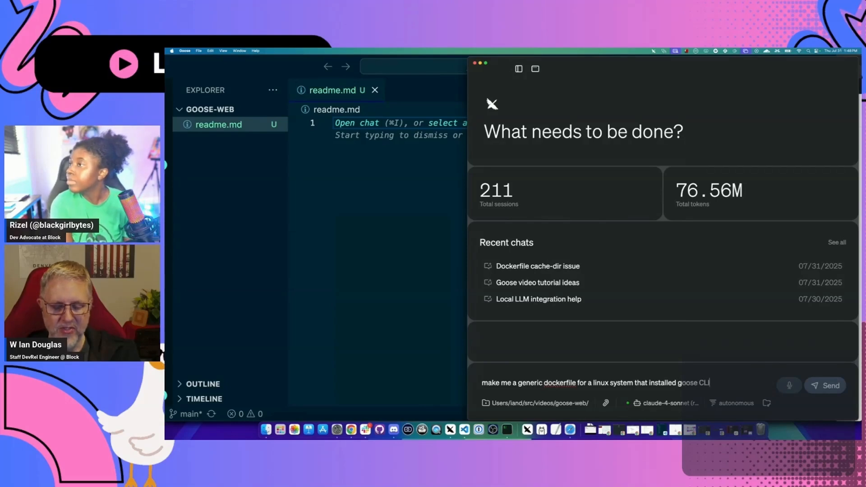
click(825, 385)
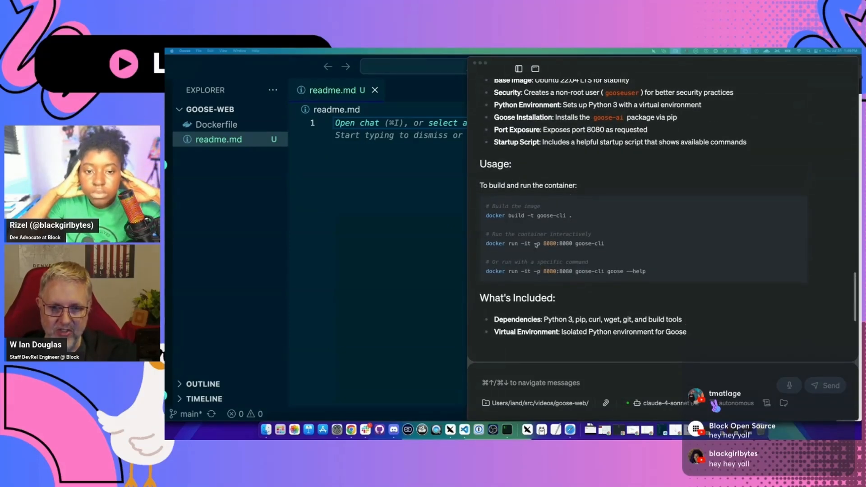
Open the generated Dockerfile and trim it to Ubuntu with the Goose CLI install script
click(217, 125)
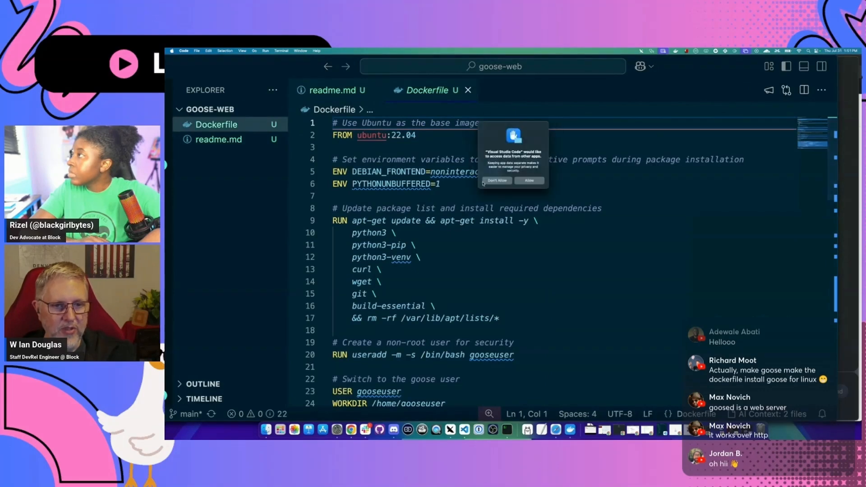
scroll(down, 3)
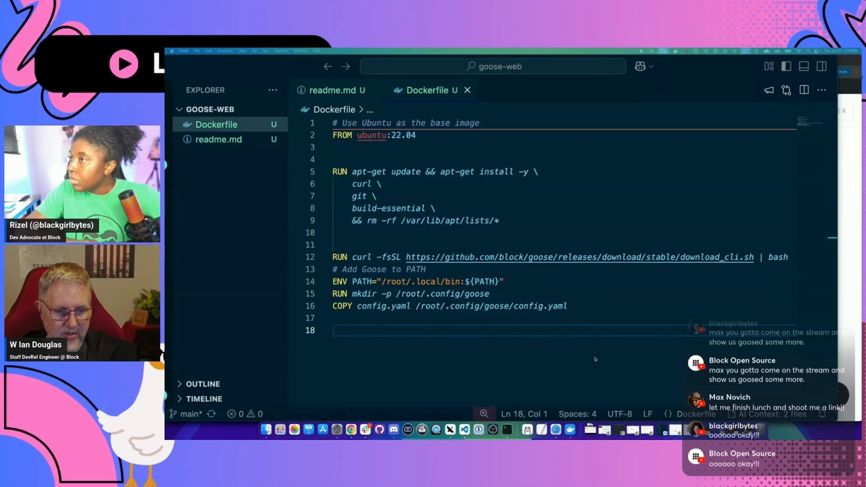
Add EXPOSE 8080 and a goosed CMD, and create config.yaml
text(EXPORT)
text(CMD)
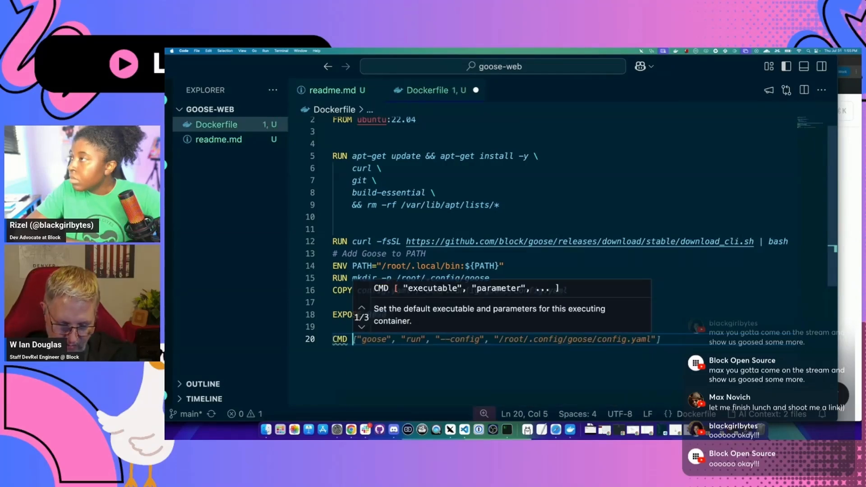
text(goosed"])
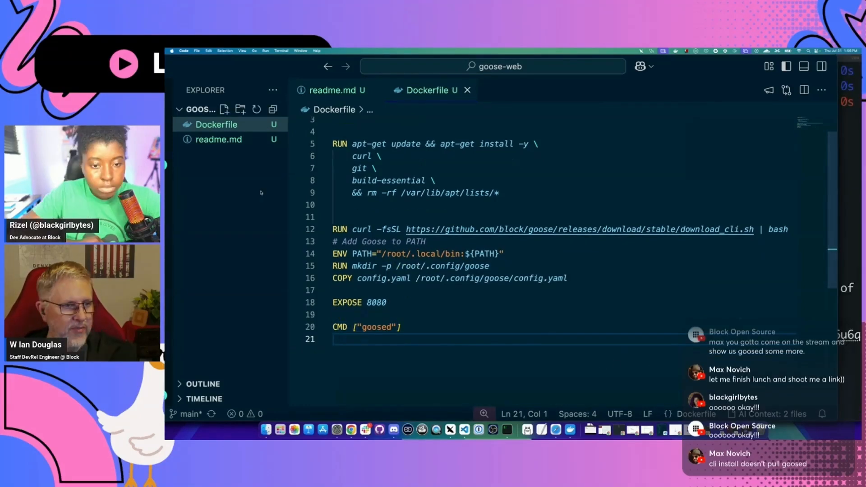
text(config.yaml)
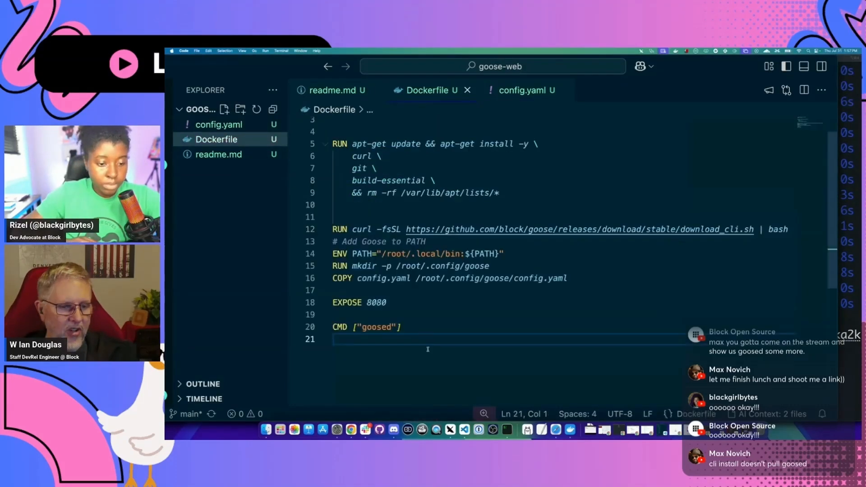
Change the Dockerfile startup command from goosed to goose
click(386, 327)
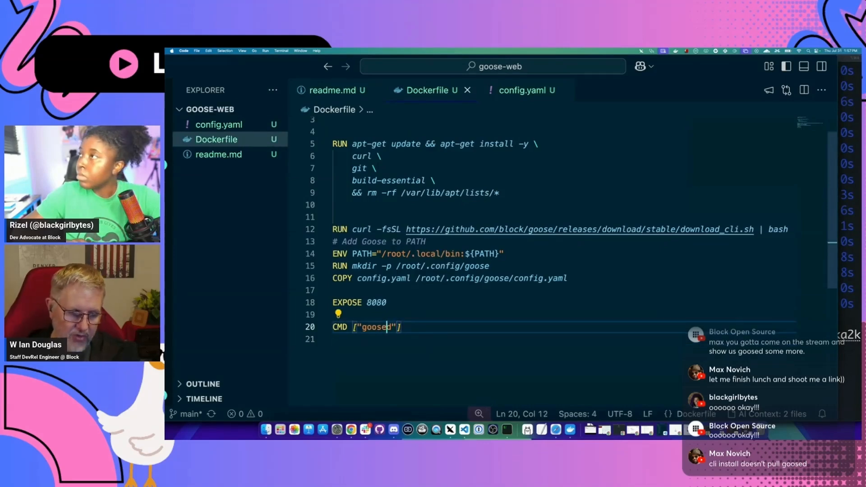
key(Backspace)
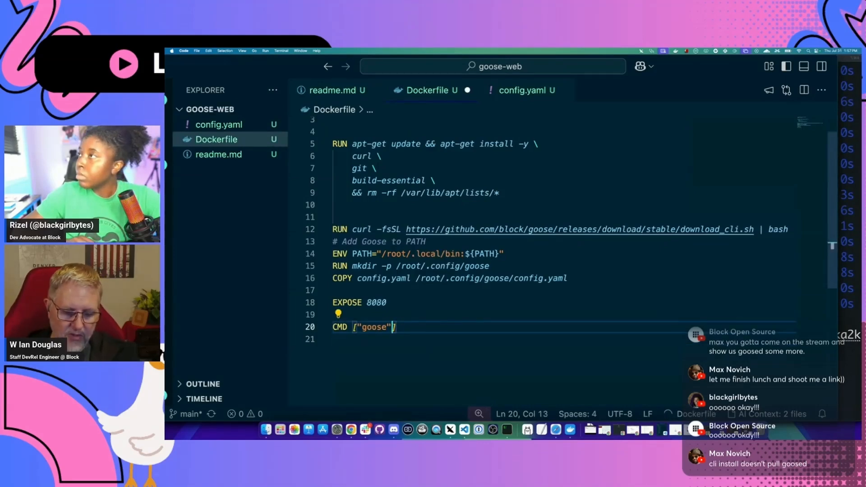
click(521, 91)
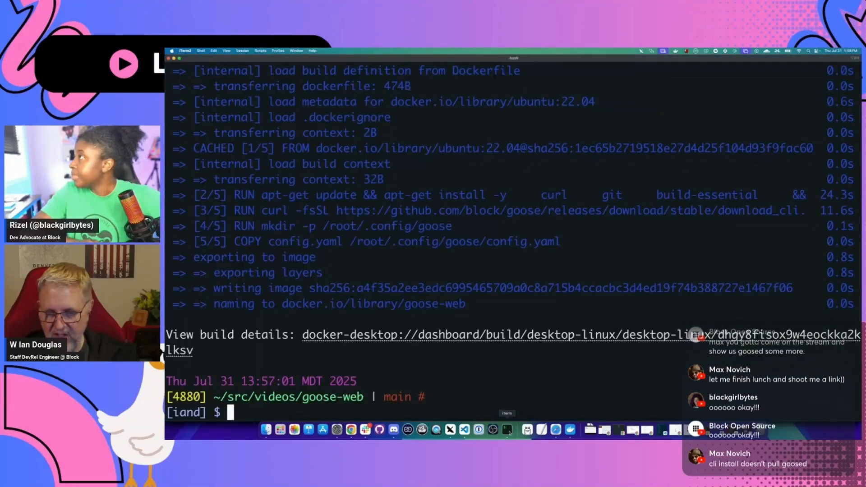
Rerun the docker run command with Goose prompted to say hello to live chat
key(ctrl+r)
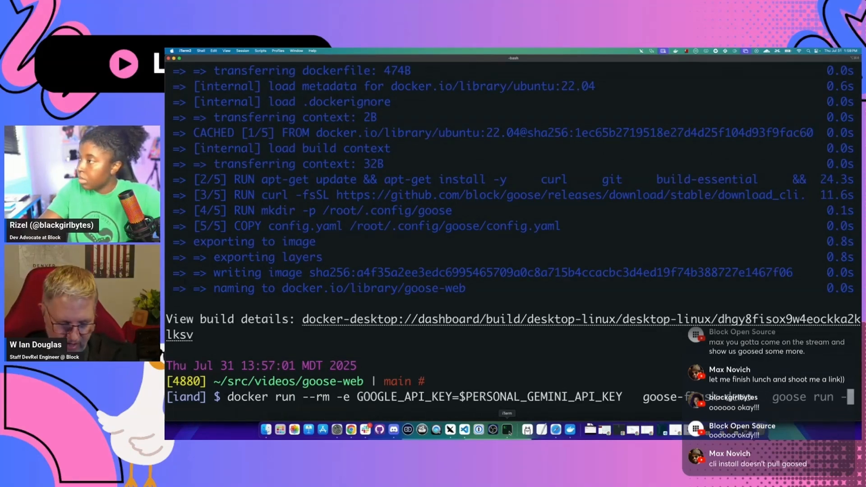
text(")
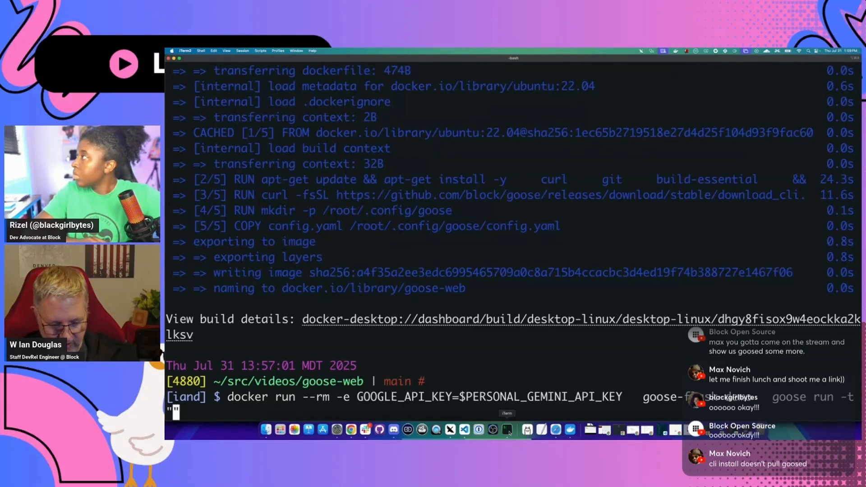
text(say hello to)
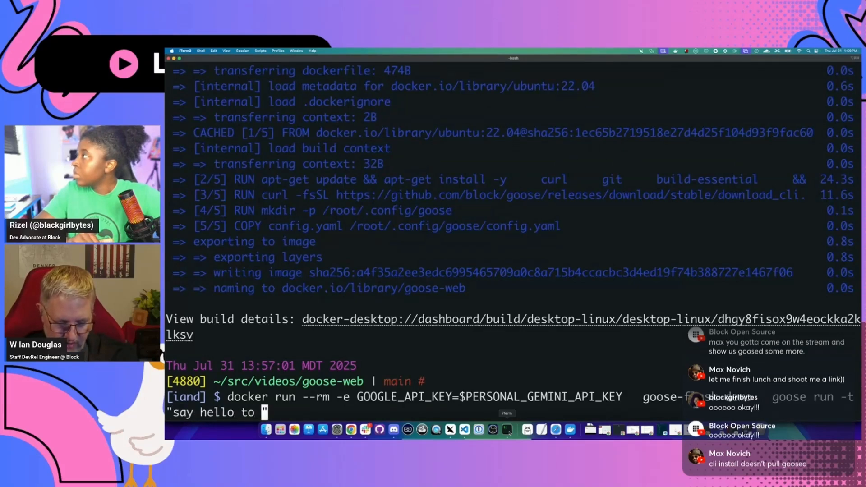
text(live chat, goos)
text(git pull mine)
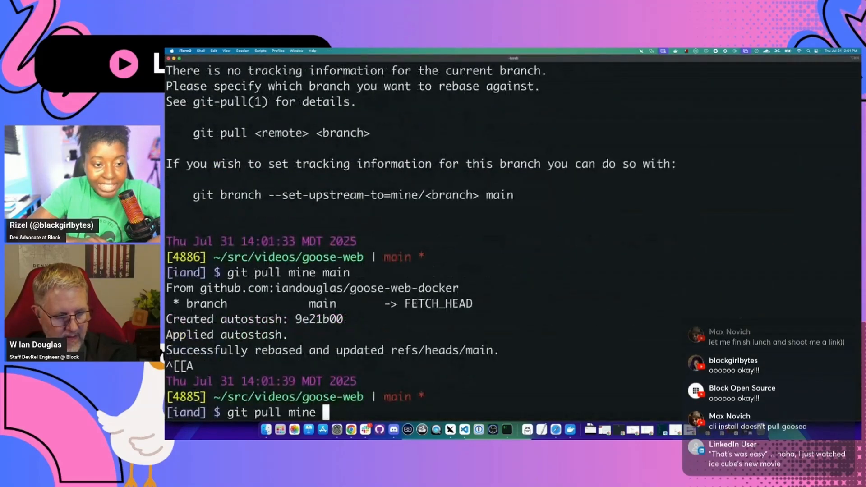
View config.yaml with its gemini-2.5-flash-lite Google model and developer extension
text(rizel)
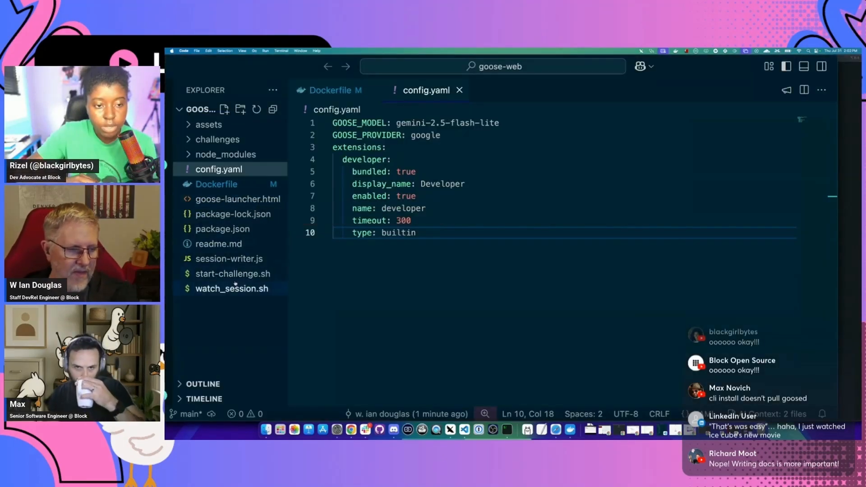
mouse_move(232, 273)
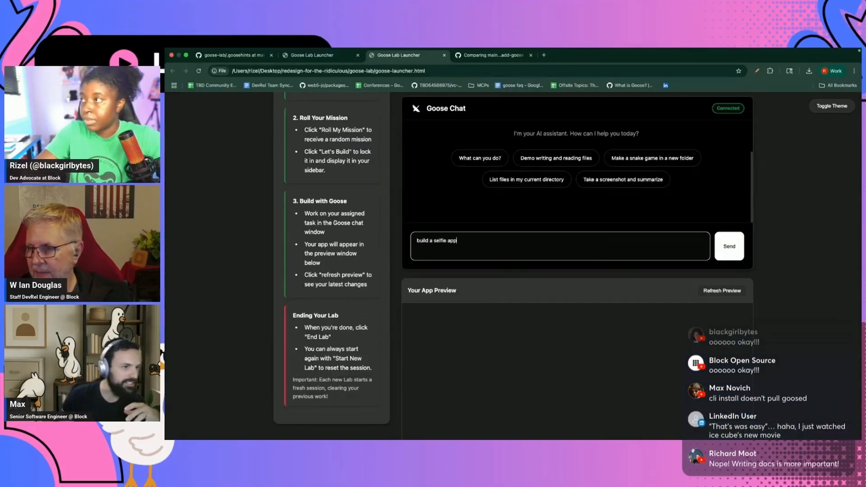
Show the Dockerfile exposing port 3000 and running goose web with config.yaml
click(728, 246)
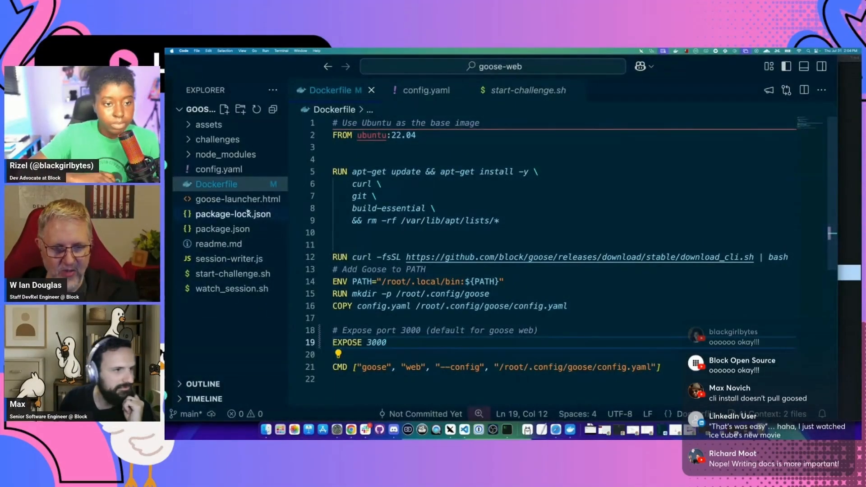
Browse session-writer.js and .goosehints, then return to the Dockerfile tab
click(228, 289)
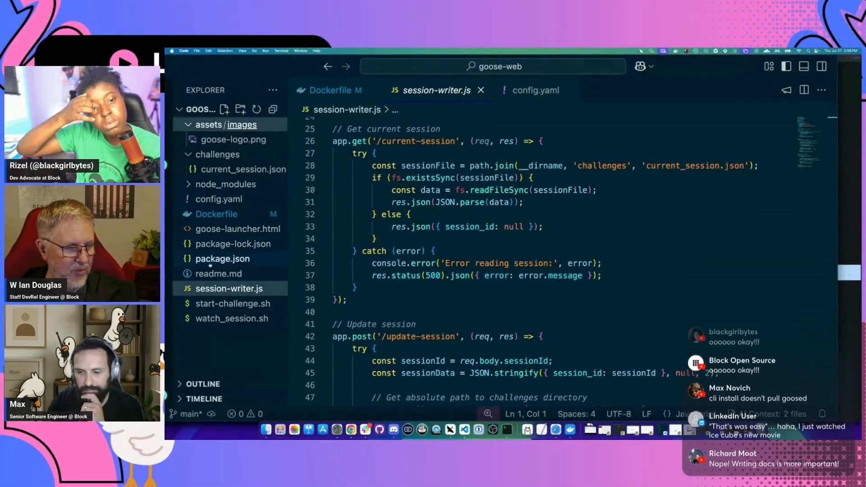
click(233, 303)
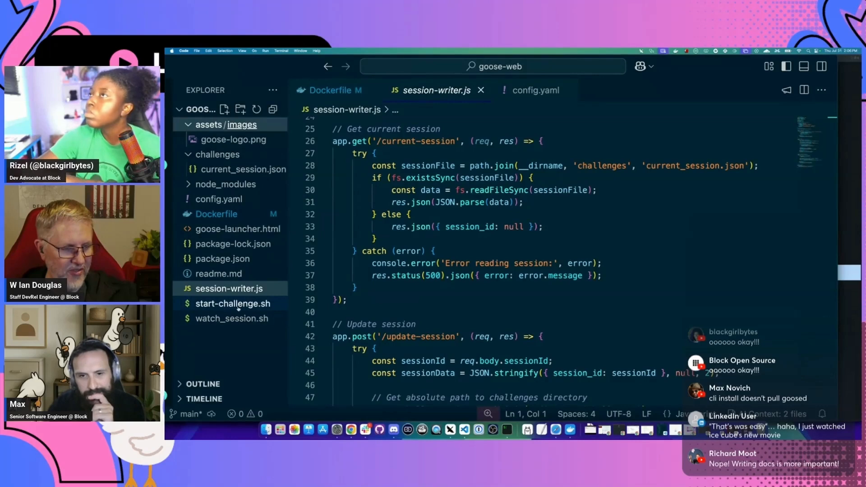
click(334, 90)
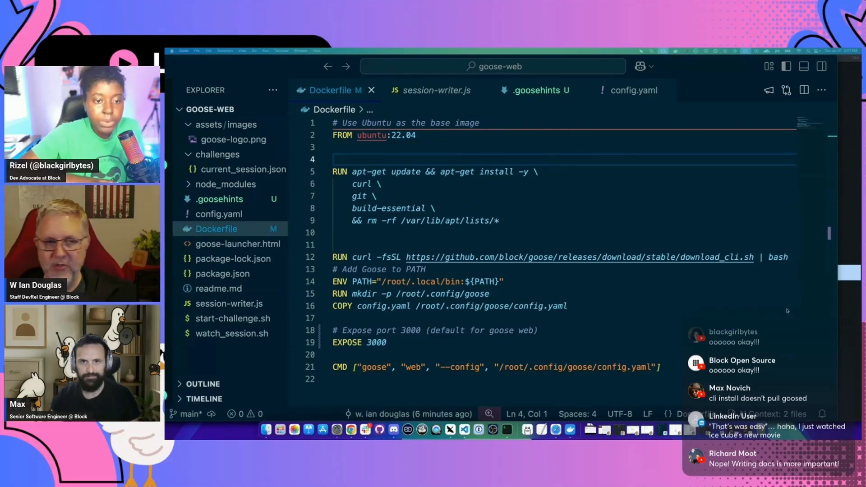
Add WORKDIR /app on line 4 of the Dockerfile
text(WO)
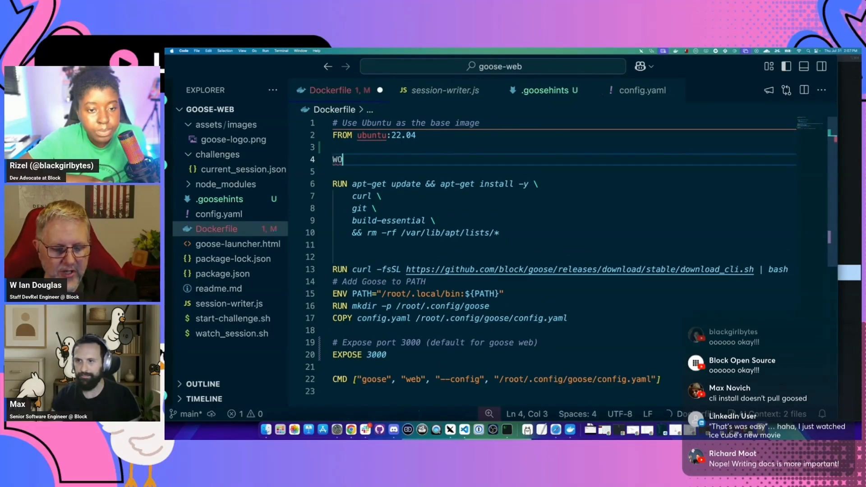
text(RKDIR /app)
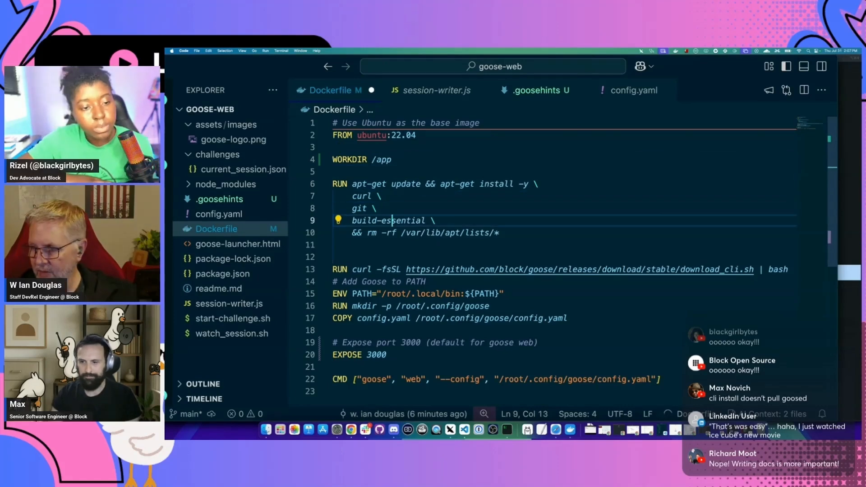
scroll(down, 3)
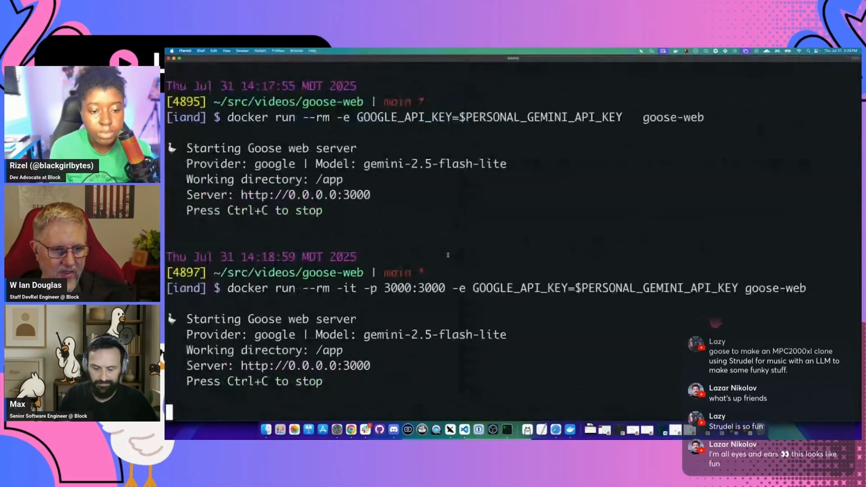
Open Goose Chat at localhost:3000 and type the greeting 'hi goose,'
double_click(404, 288)
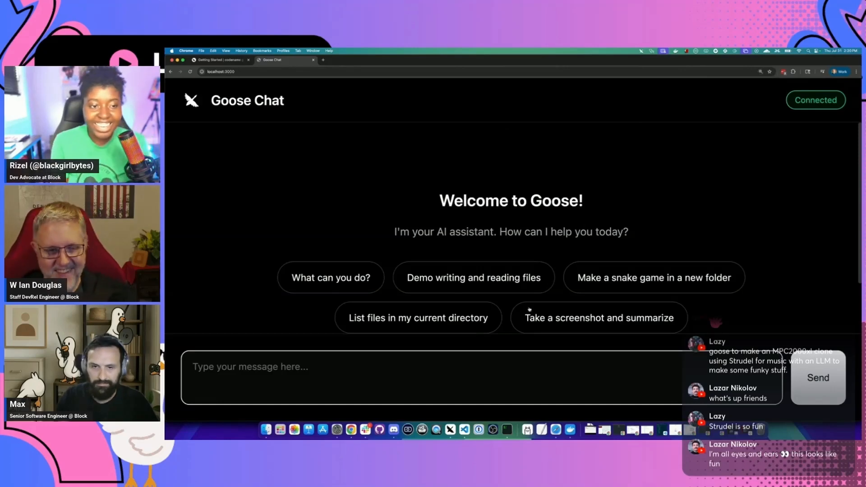
text(hi goose,)
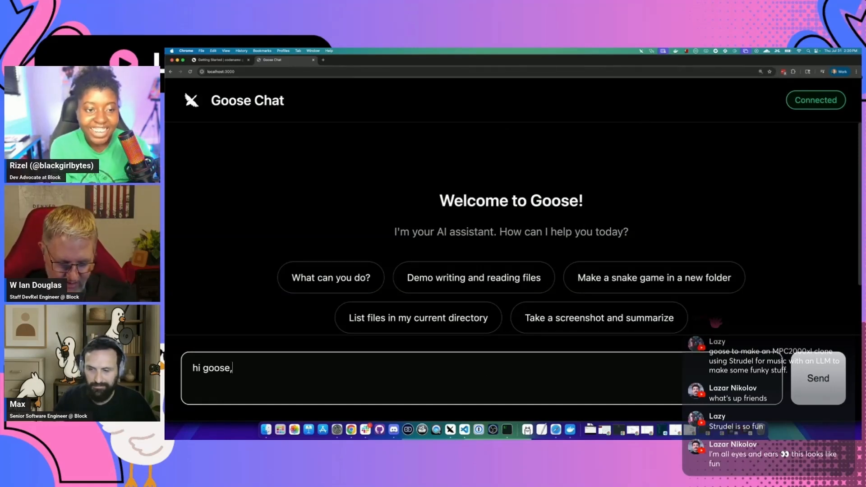